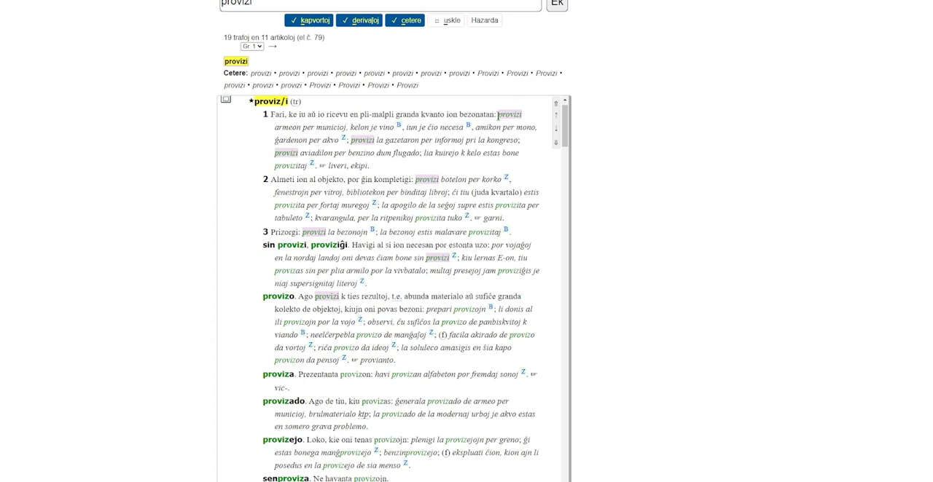
{"action": "type", "text": "pro"}
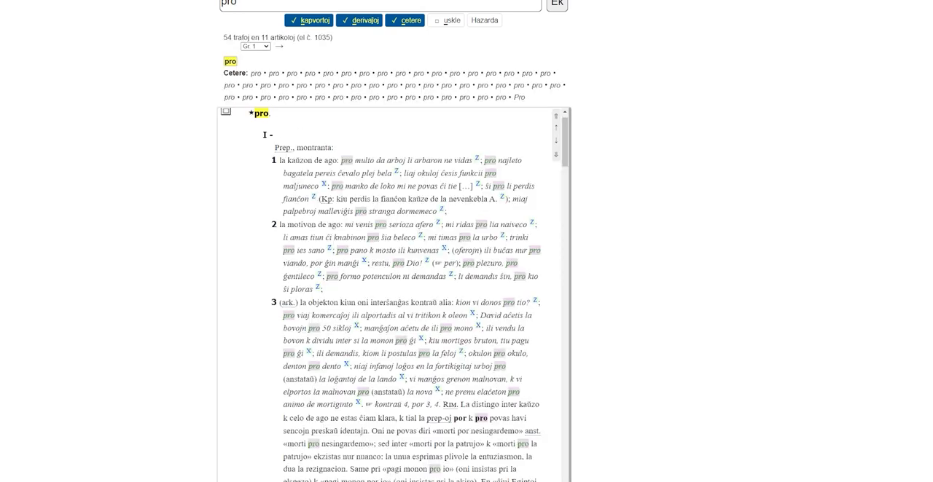